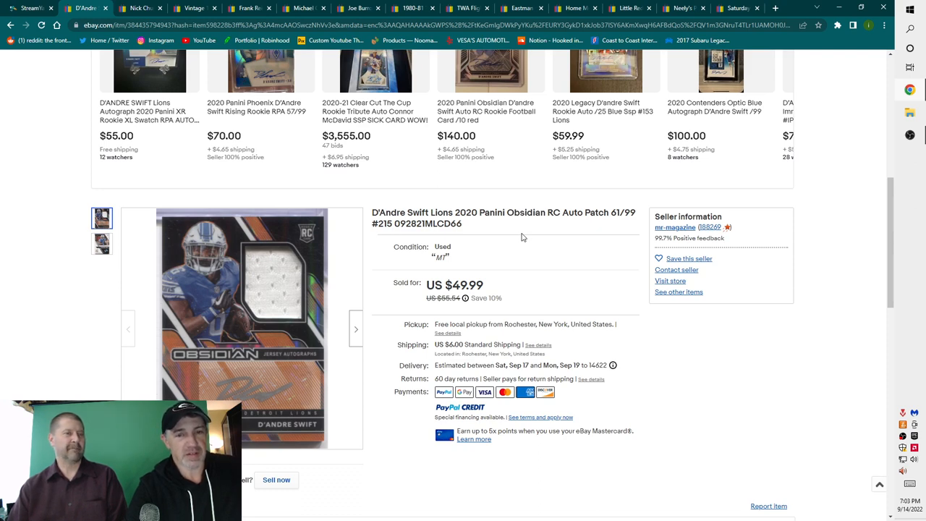
mouse_move(417, 265)
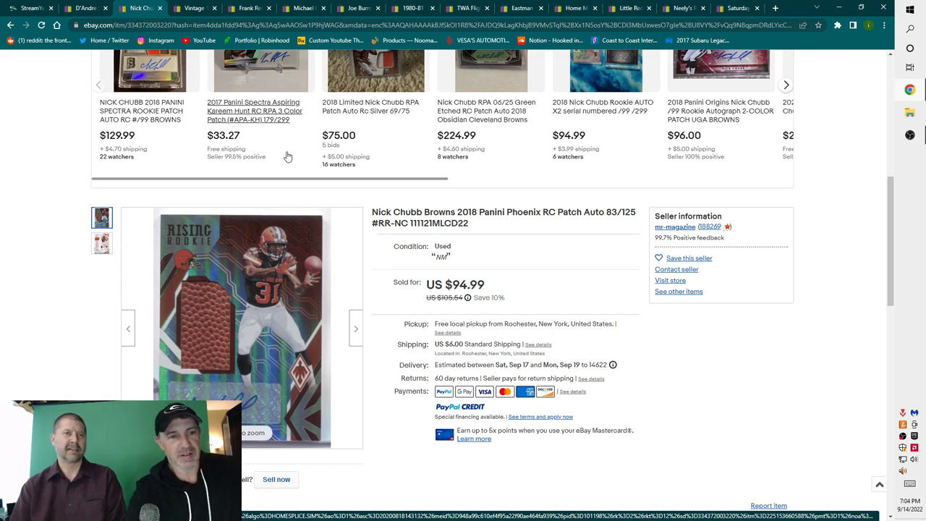
mouse_move(311, 149)
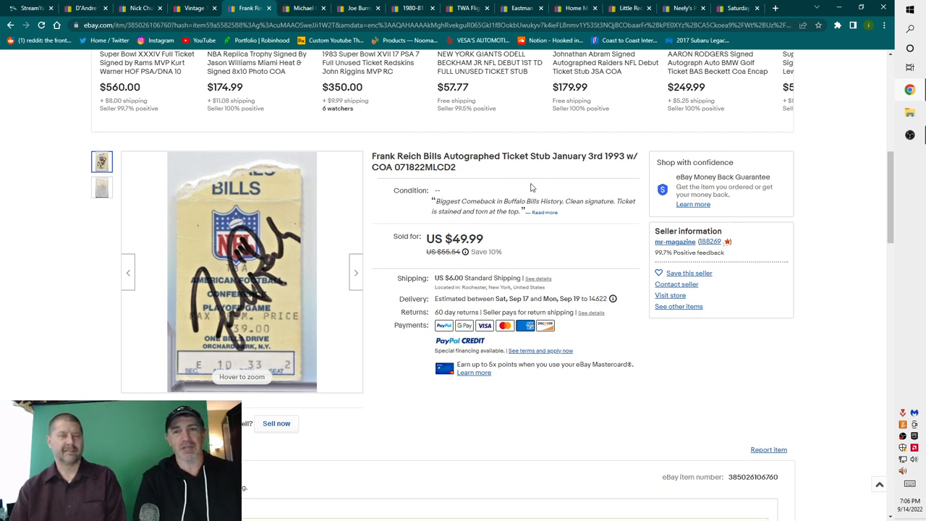
mouse_move(529, 181)
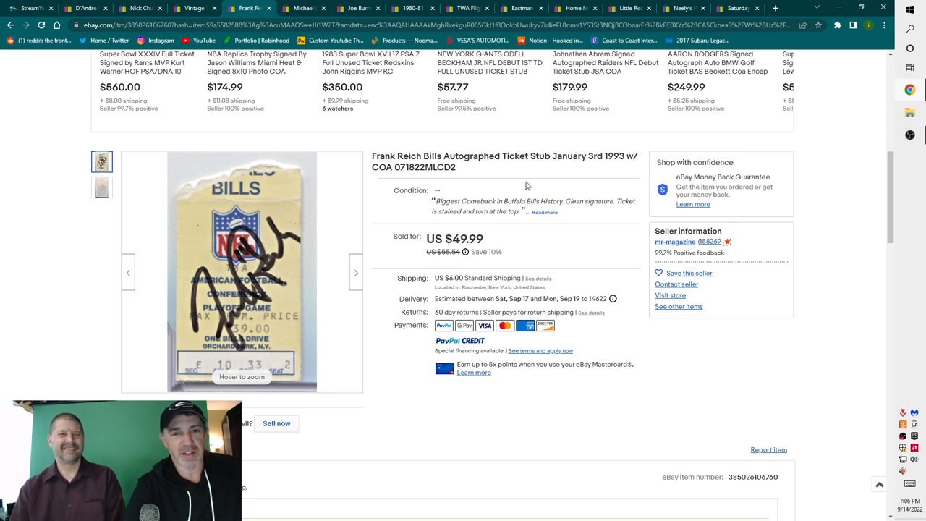
mouse_move(566, 243)
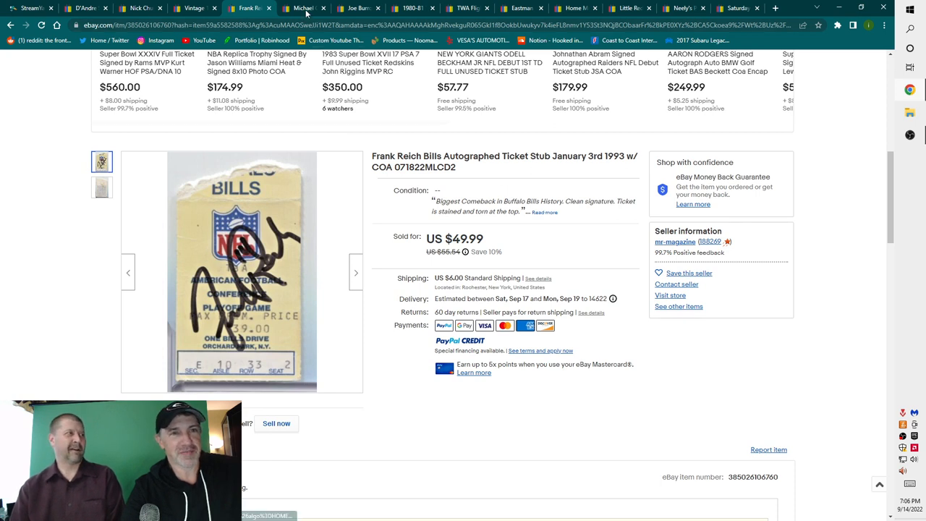
mouse_move(304, 8)
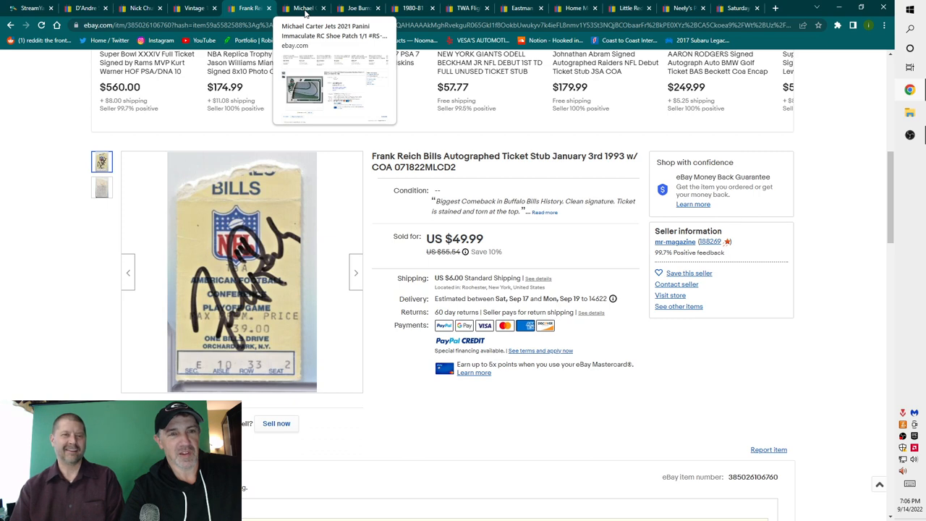
Switch to the Michael Carter 2021 Panini Immaculate RC Shoe Patch 1/1 listing (US $175.99)
left_click(304, 8)
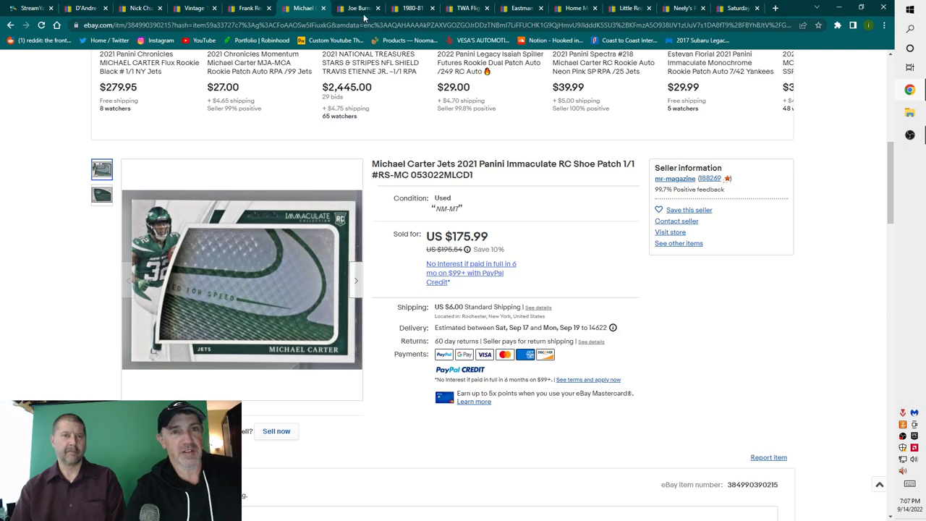
Bring up the Joe Burrow 2020 Panini R&S Airborne Pink RC PSA 10 listing (US $234.48)
left_click(359, 8)
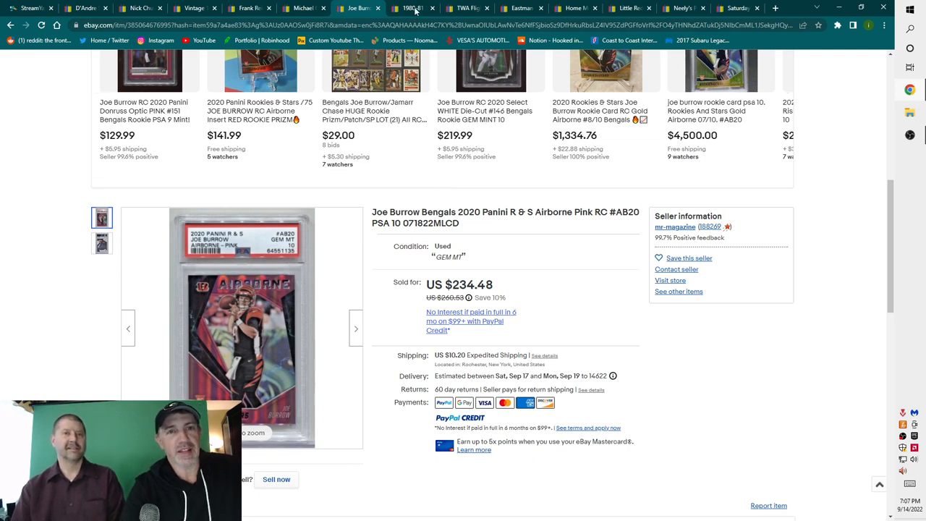
Show the 1980-81 Topps Basketball set with Bird/Erving/Johnson RC SGC 6.5 (US $1,898.99)
left_click(410, 8)
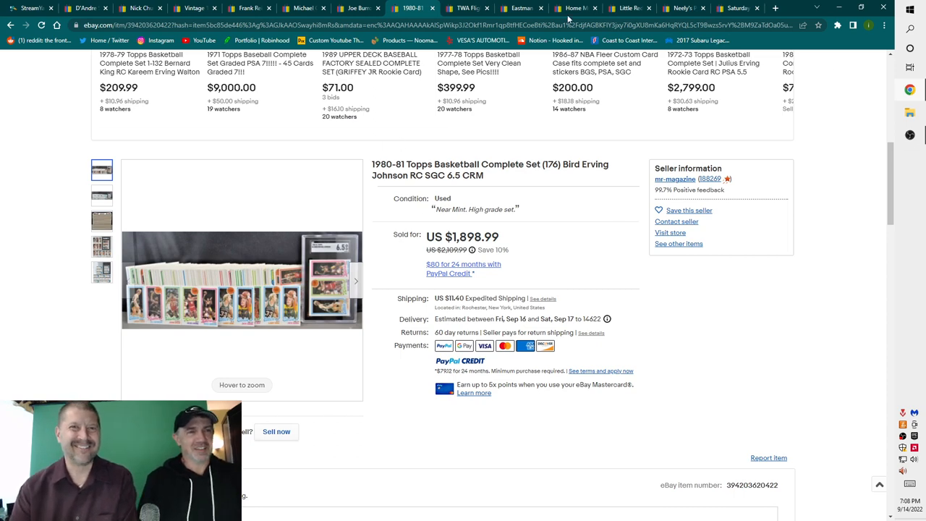
Display the 1973 New York City TWA Flight Menu listing, best offer accepted at US $28.22
left_click(468, 8)
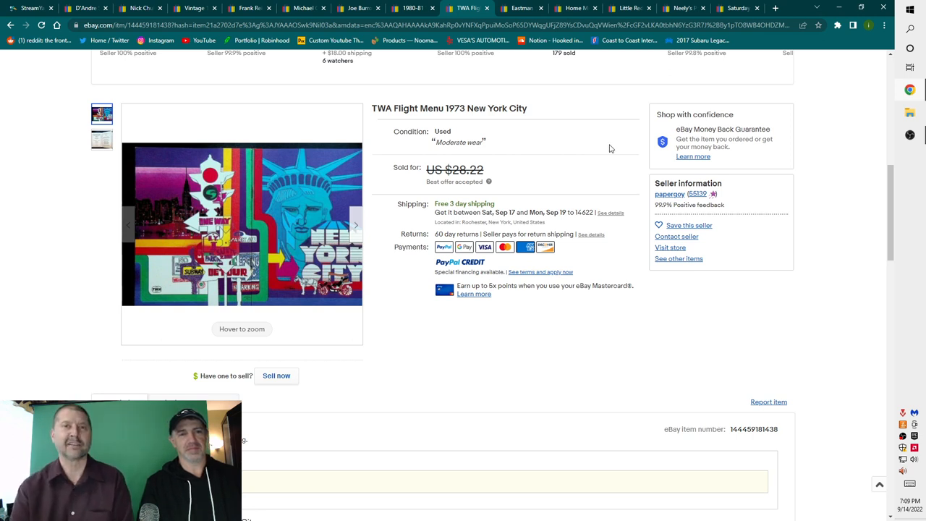
mouse_move(794, 184)
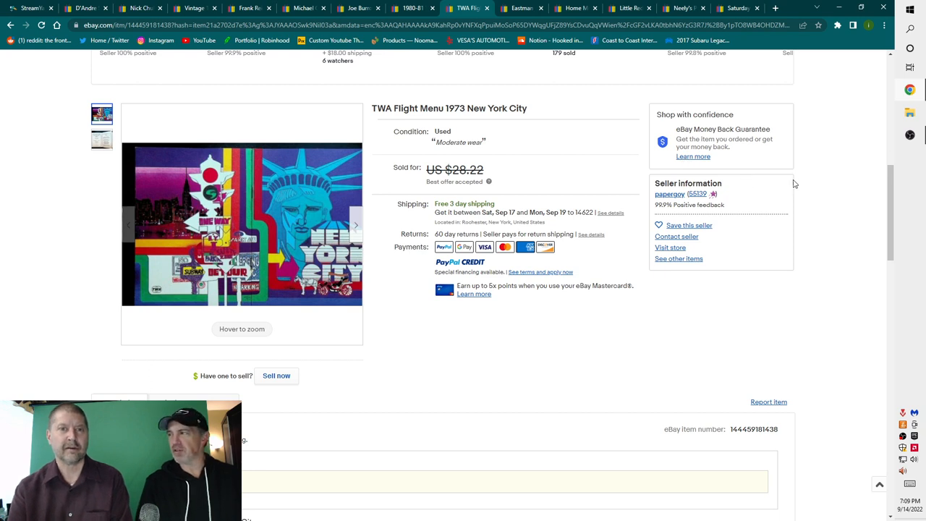
mouse_move(738, 108)
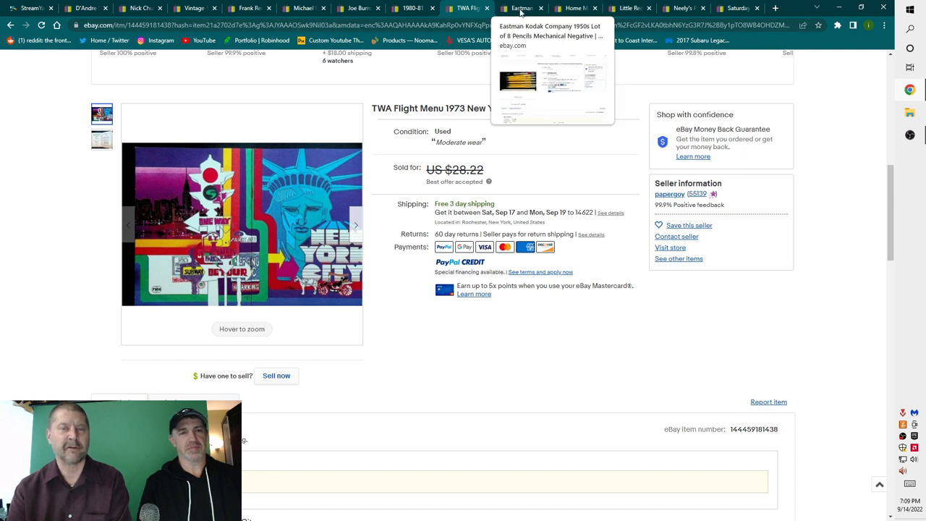
Switch to the Eastman Kodak 1950s Lot of 8 Pencils listing (US $34.22, best offer)
left_click(521, 8)
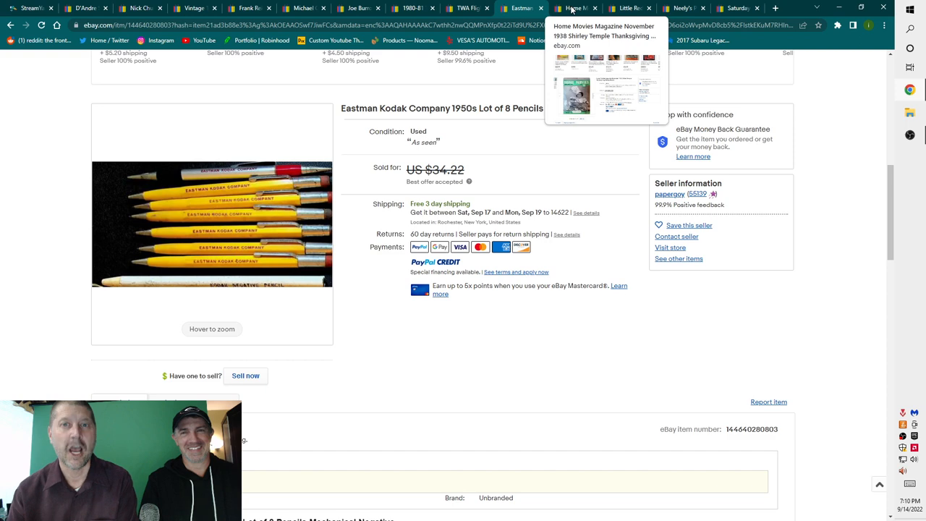
Open the Home Movies November 1938 magazine listing and browse its cover and Mickey Mouse photos
left_click(572, 8)
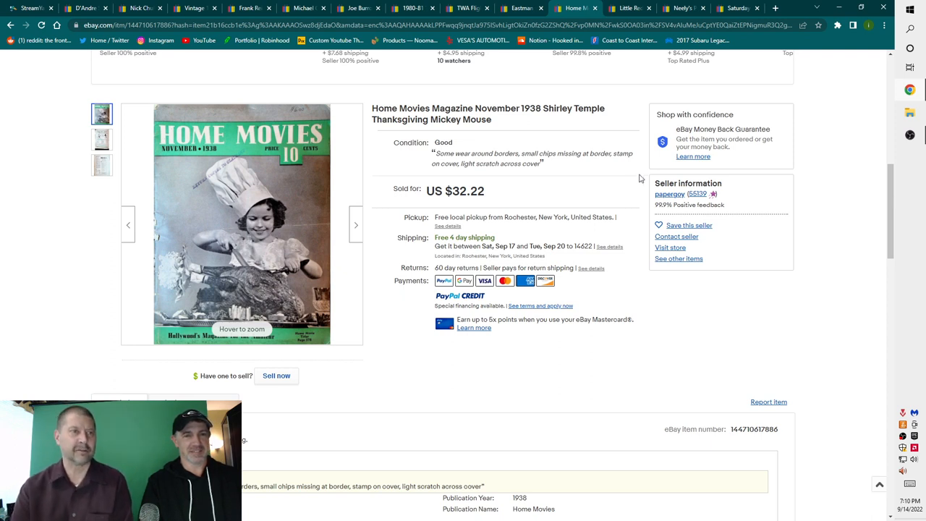
left_click(101, 139)
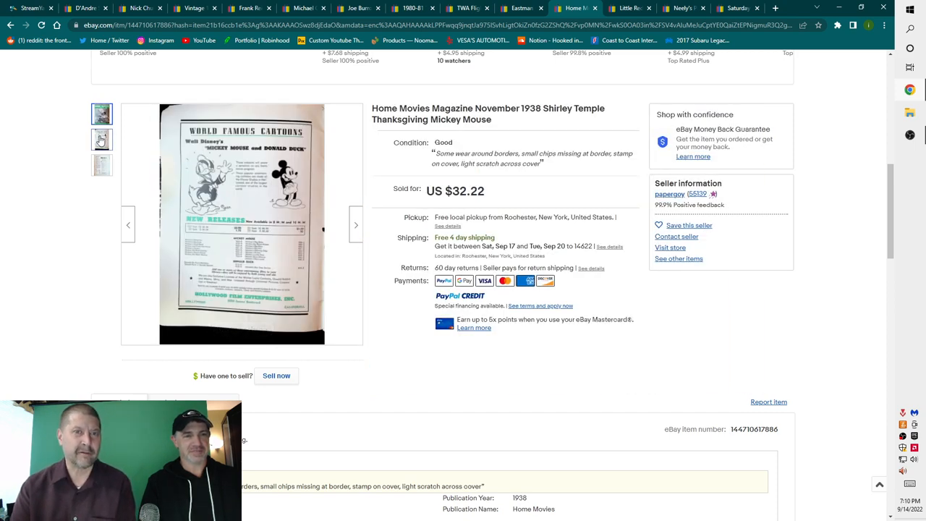
left_click(102, 114)
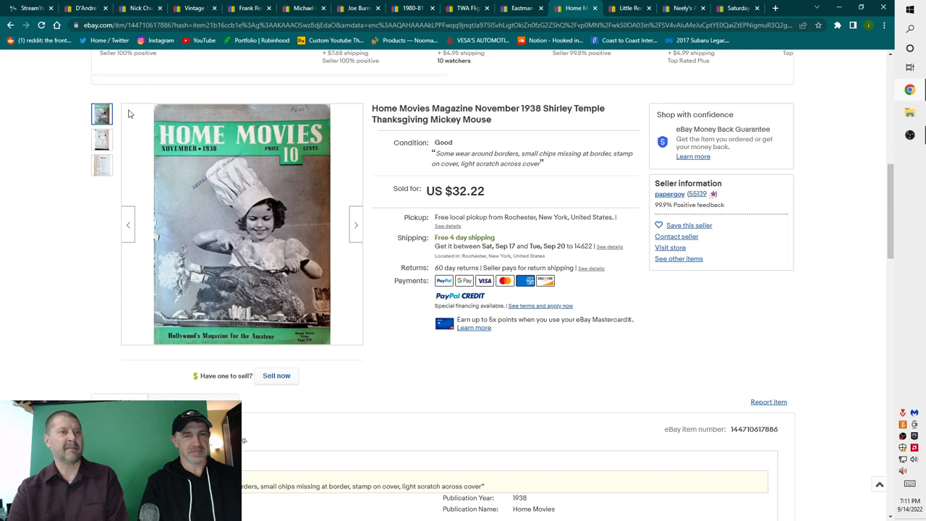
left_click(102, 140)
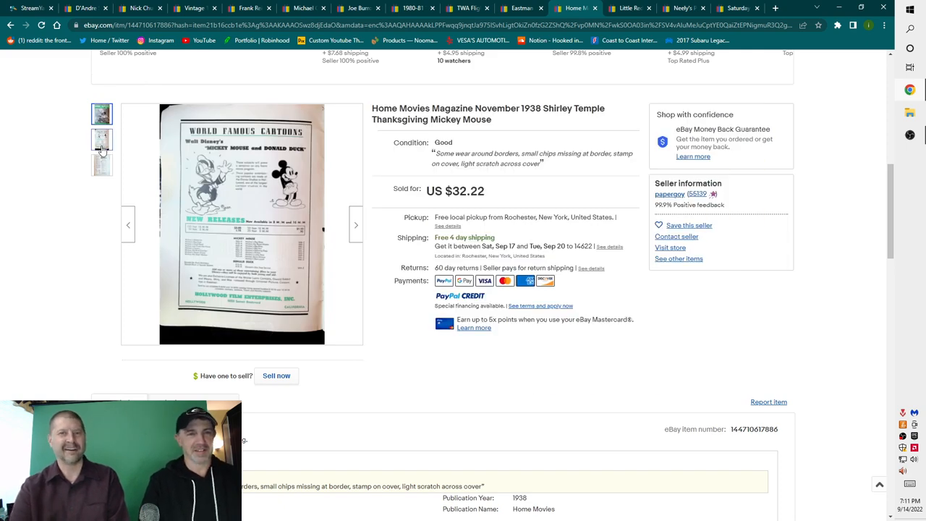
left_click(101, 115)
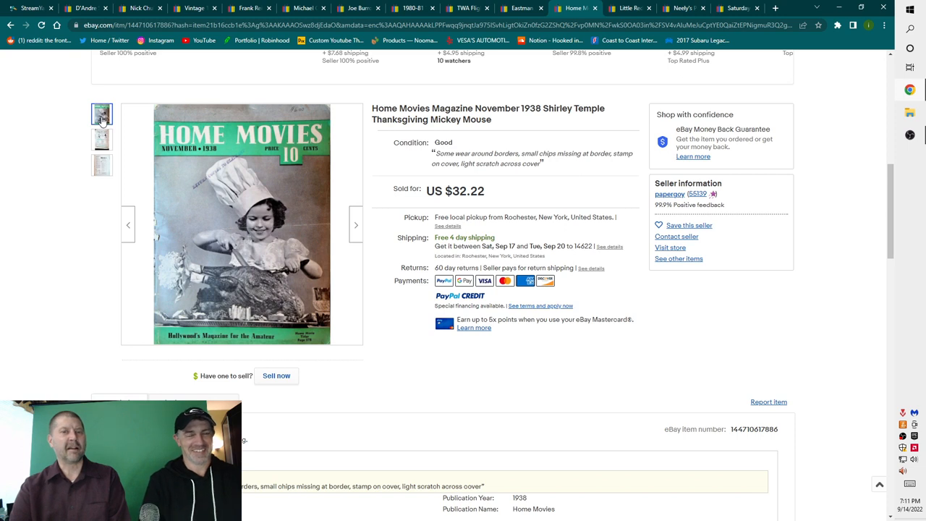
mouse_move(101, 117)
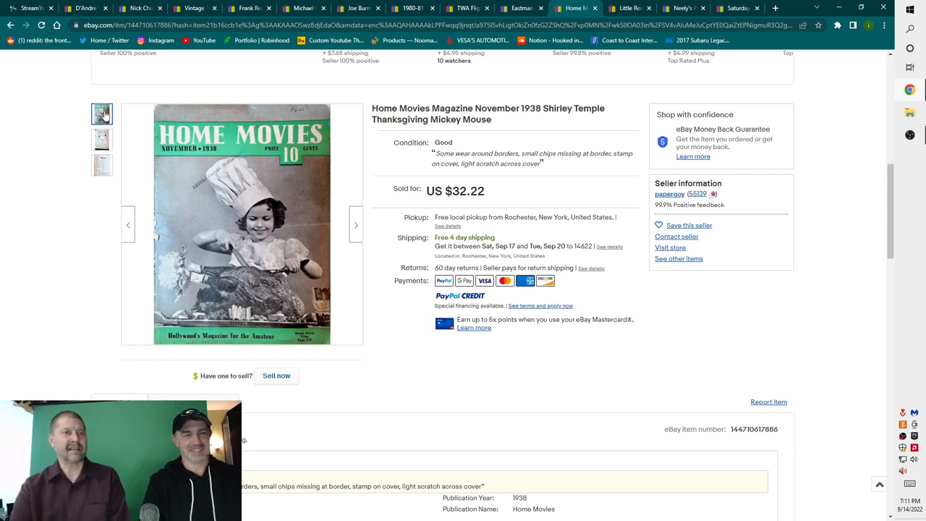
mouse_move(107, 113)
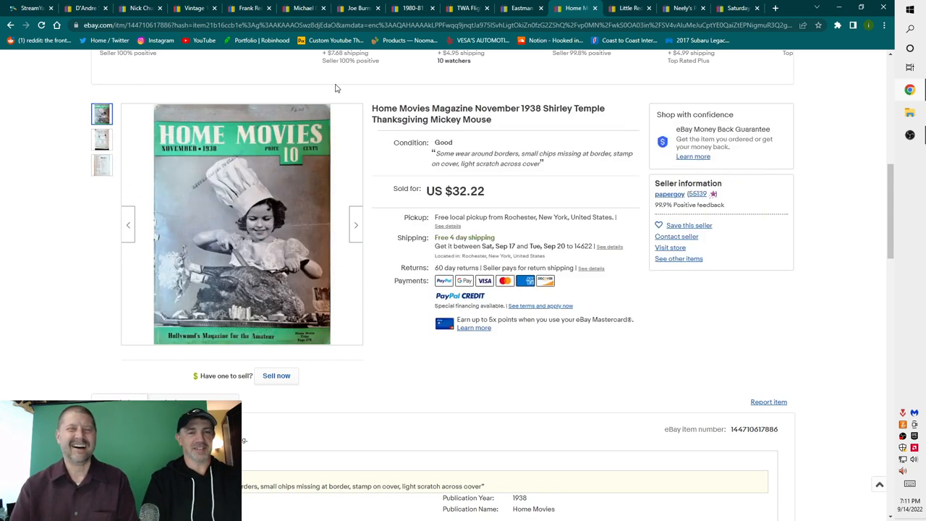
mouse_move(574, 144)
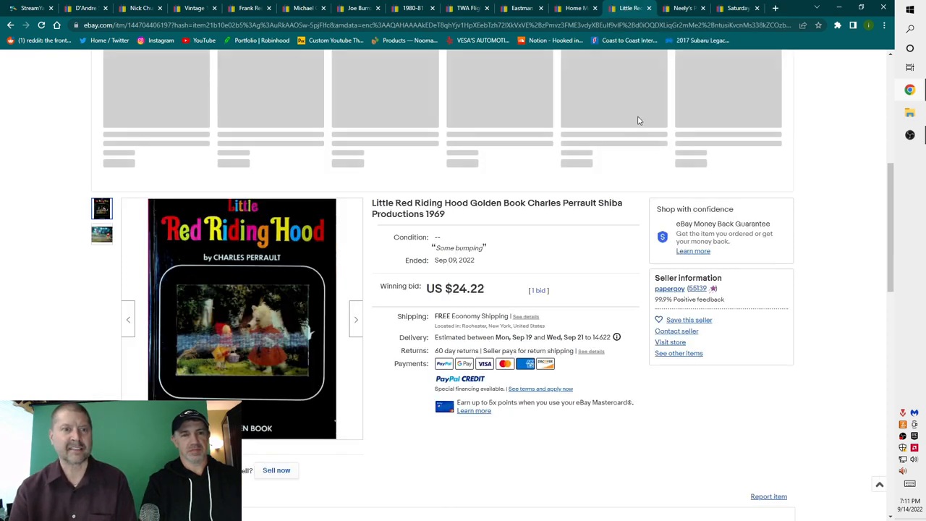
scroll("down", 3)
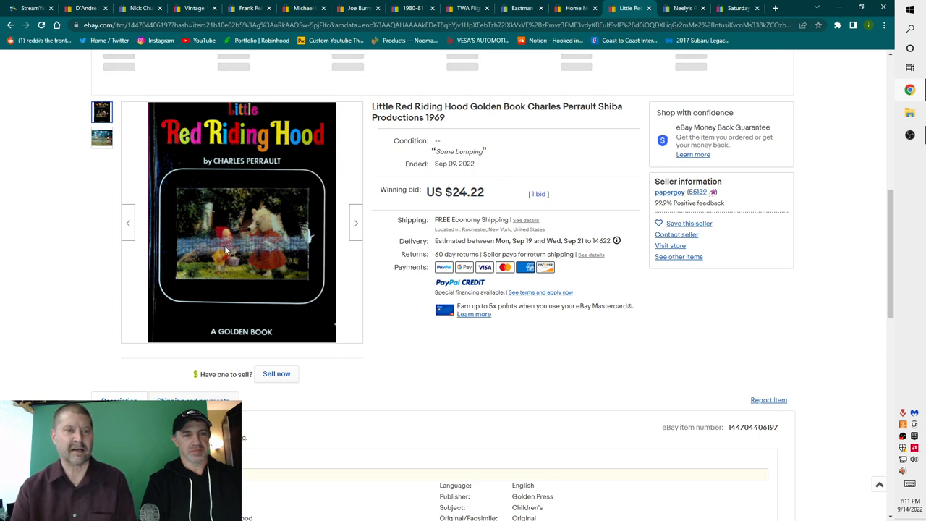
mouse_move(238, 251)
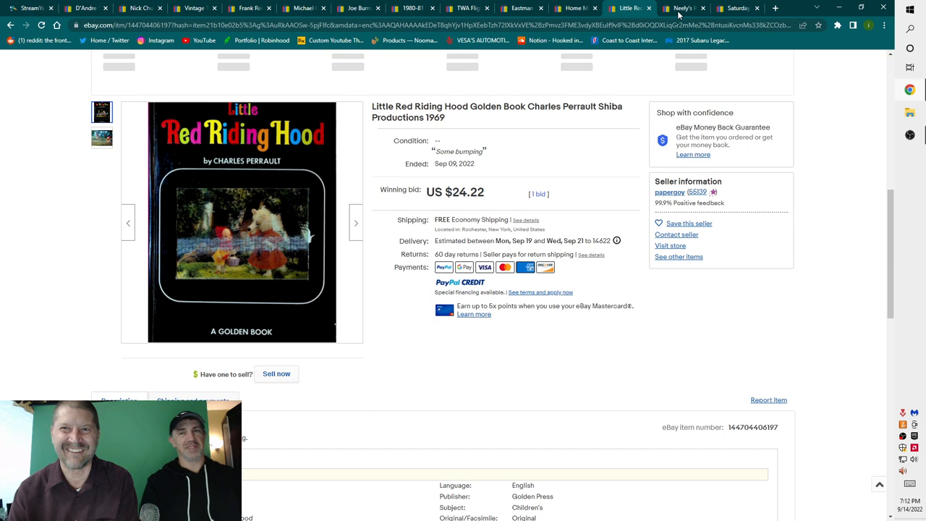
Open the Neely's Photographs Greater America book listing ($44.22) and view its interior page photos
left_click(679, 8)
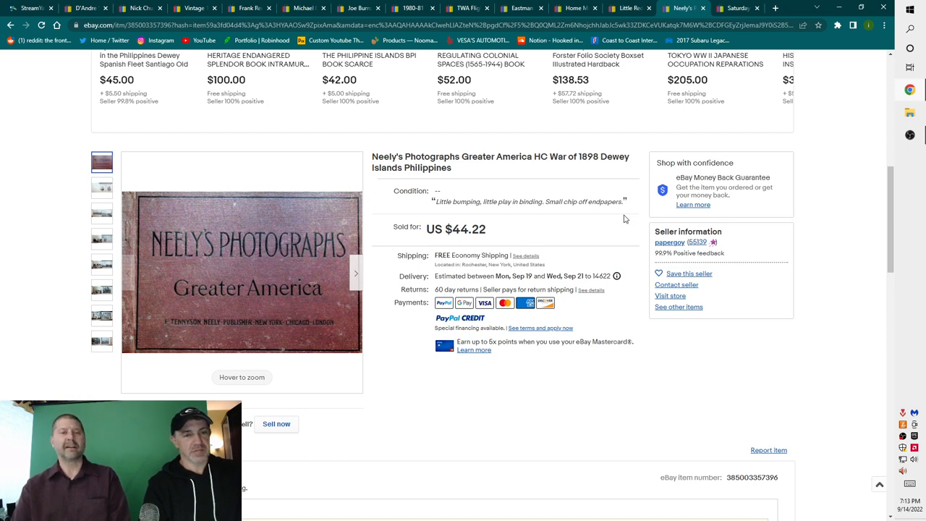
mouse_move(652, 207)
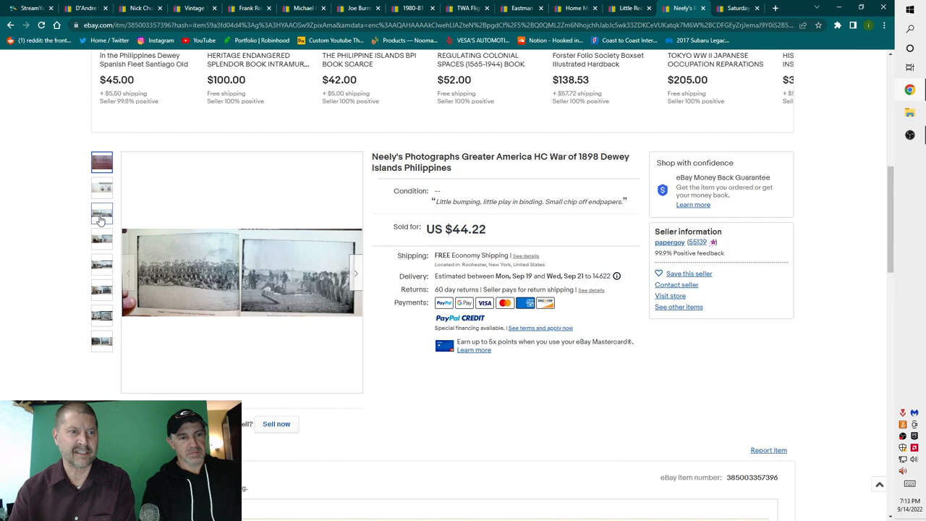
left_click(101, 162)
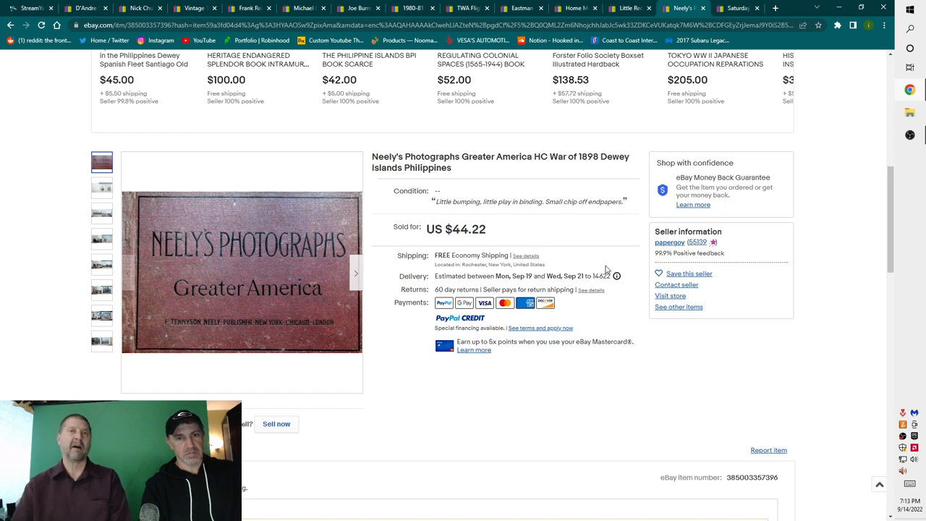
scroll("down", 3)
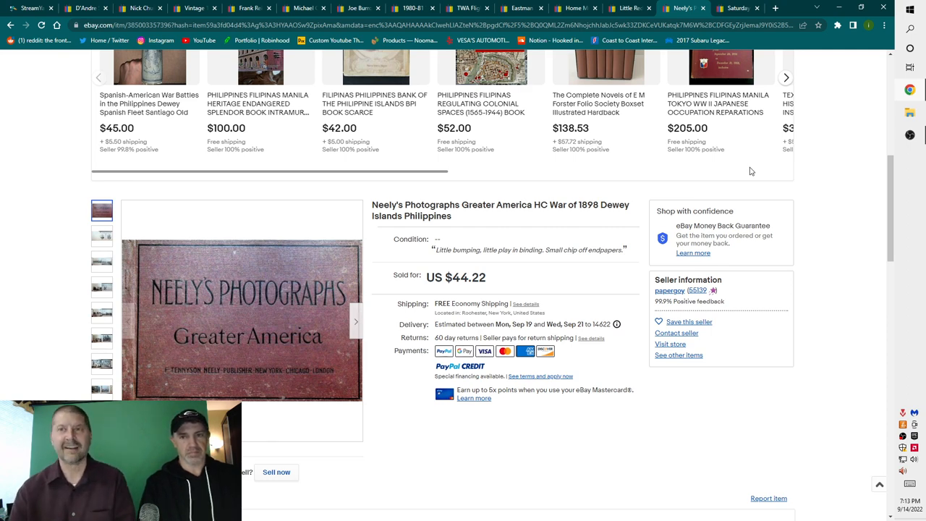
mouse_move(738, 8)
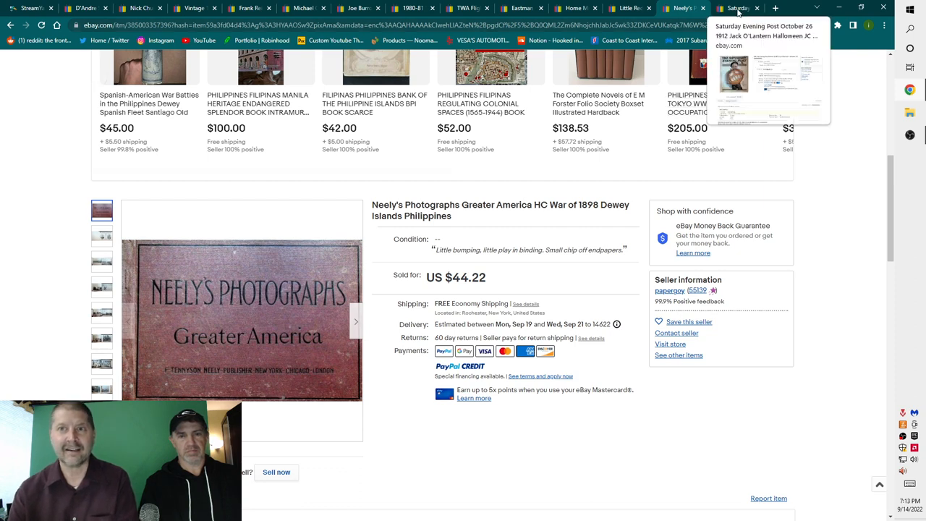